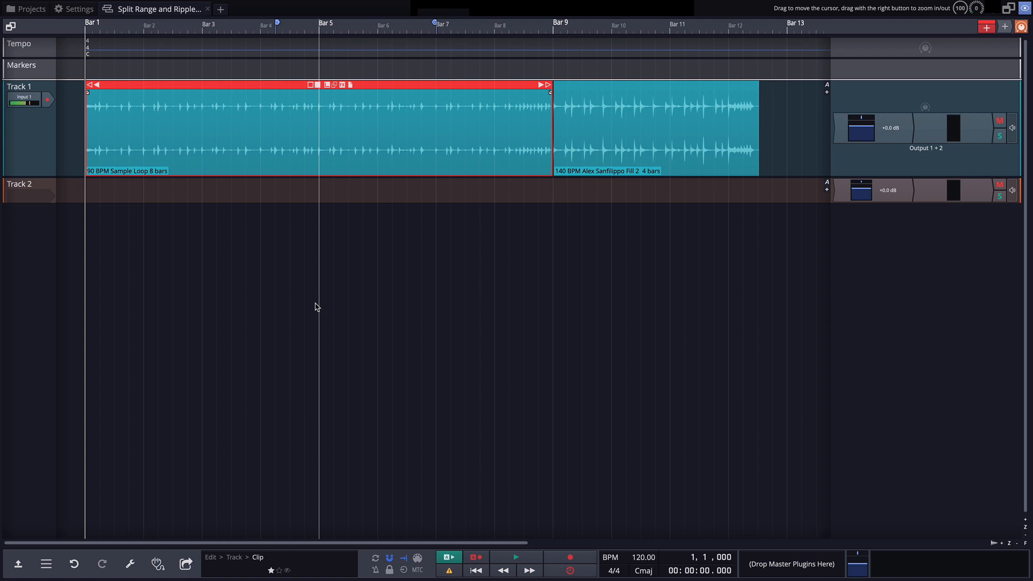
mouse_move(219, 203)
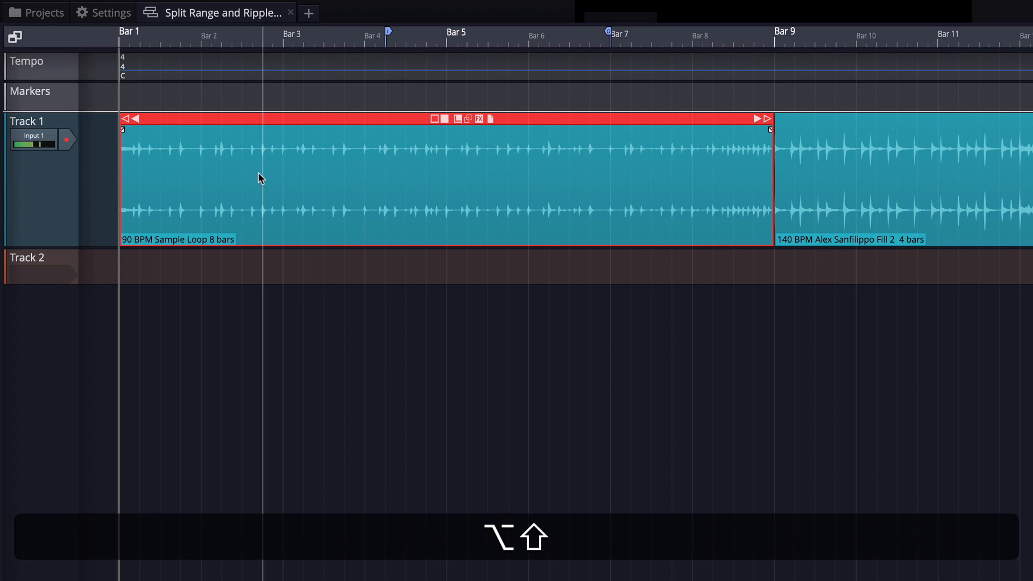
mouse_move(278, 159)
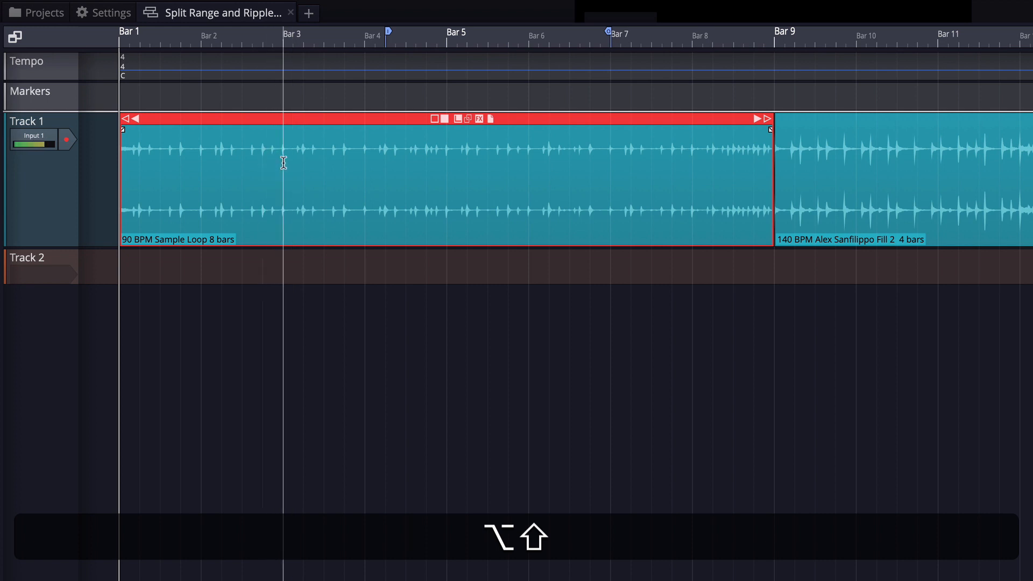
Step: Mark bars 3–6 on Track 1, ripple-delete them with Cmd+J, then undo
left_click_drag(284, 167, 414, 167)
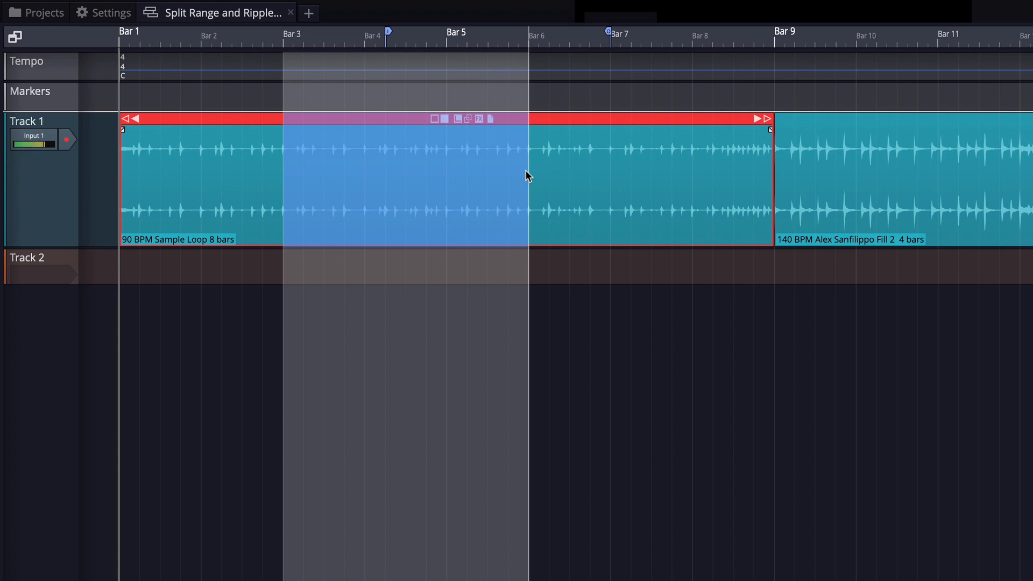
key("cmd+j")
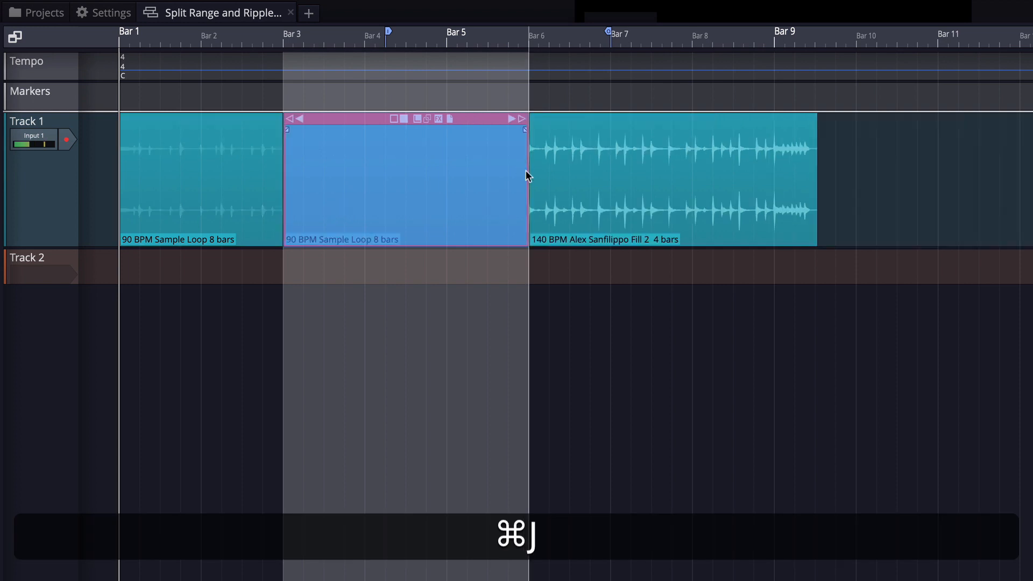
key("cmd+j")
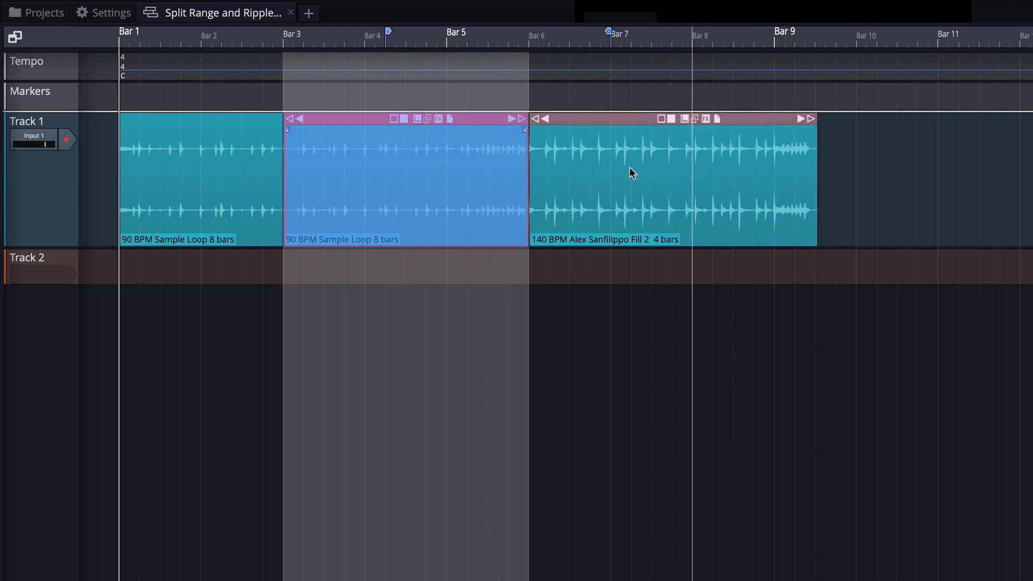
key("Cmd+Z")
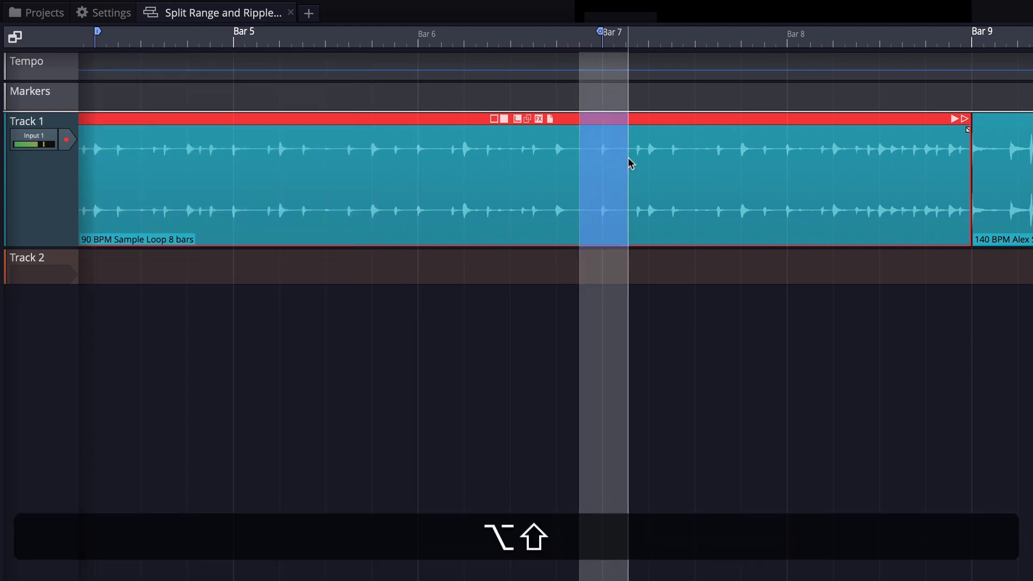
Step: Ripple-delete the short marked slice near bar 7, then undo it
key("cmd")
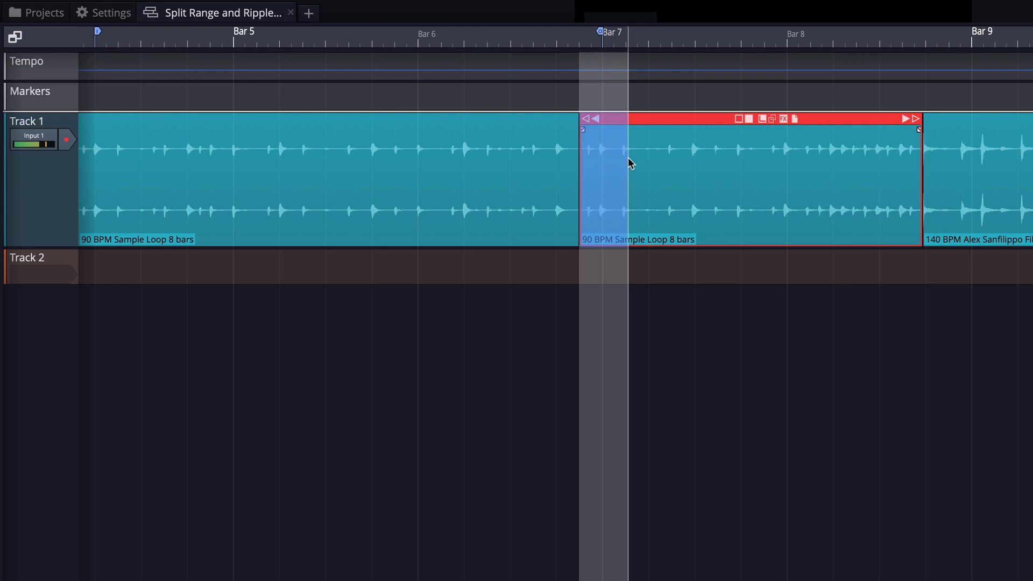
key("cmd+z")
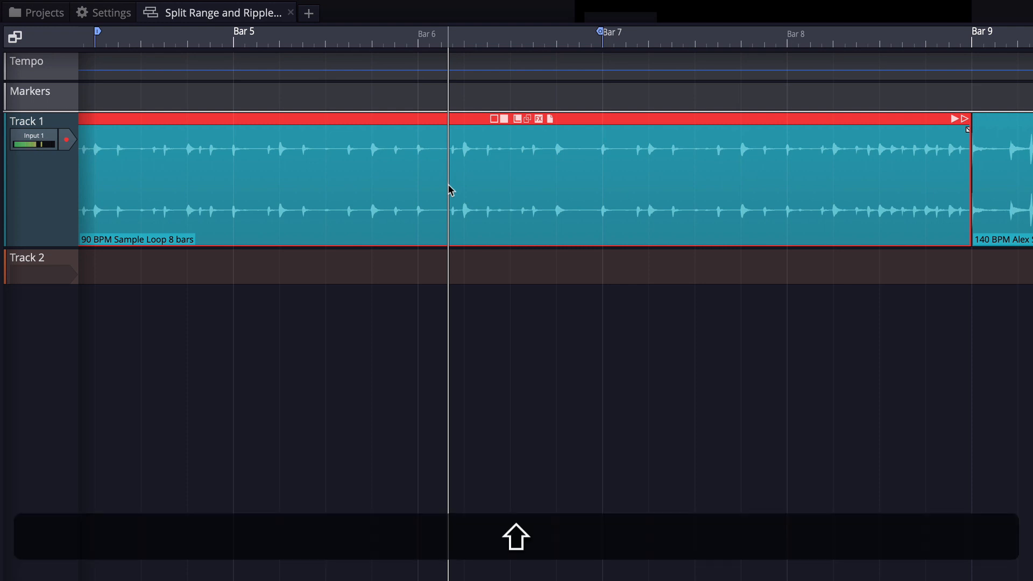
Step: Mark a short range just after bar 6 and undo the trial delete
left_click_drag(450, 185, 561, 185)
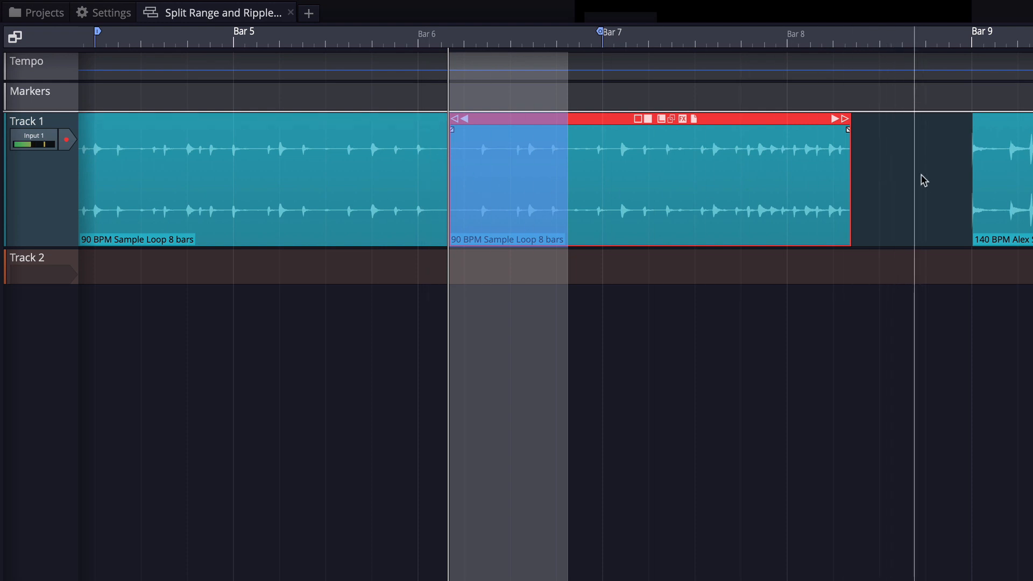
key("cmd+z")
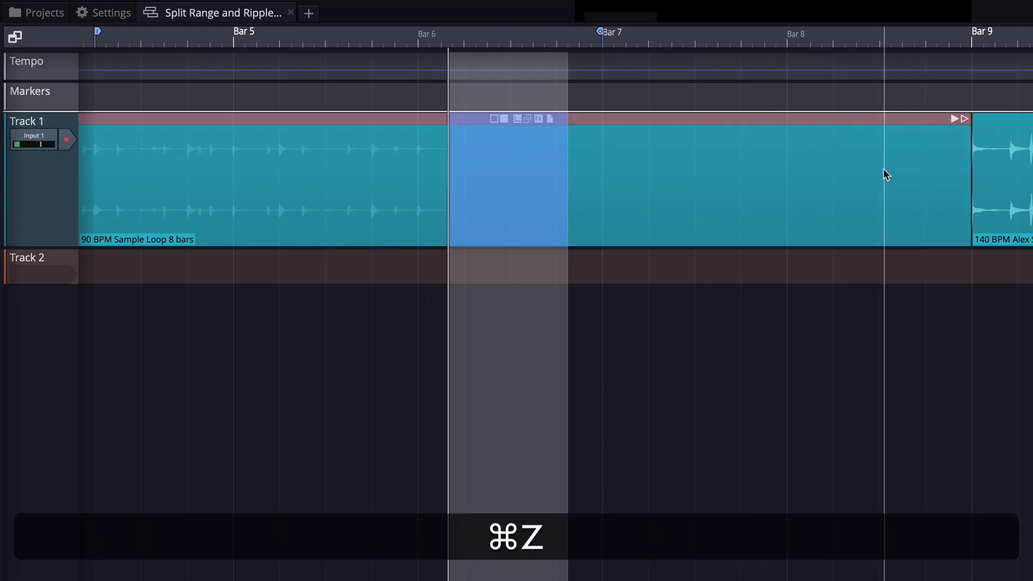
key("cmd+z")
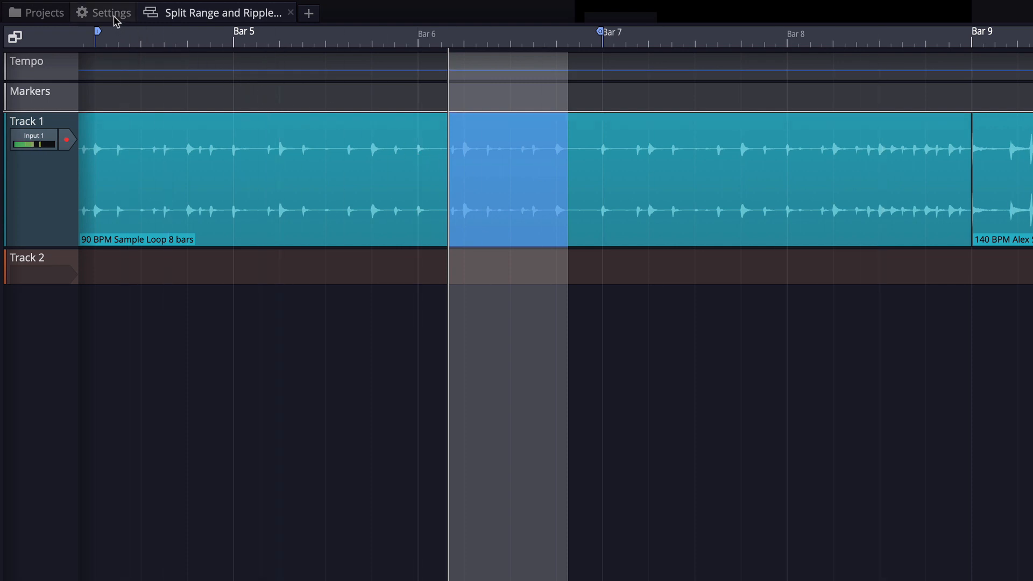
Step: Search keyboard shortcuts for 'delete' and inspect the Cmd+J delete-and-move-up entry
left_click(110, 12)
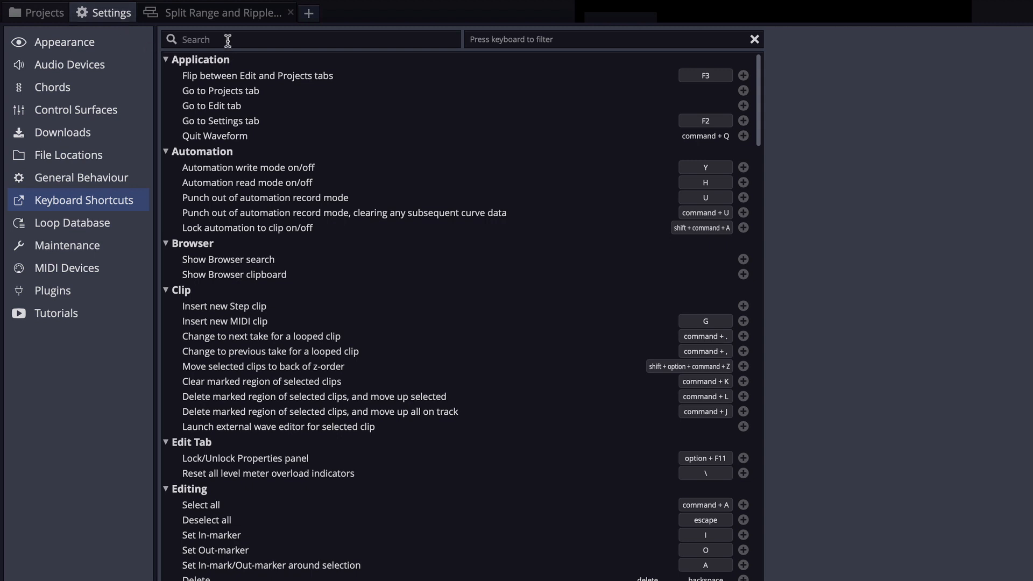
left_click(226, 39)
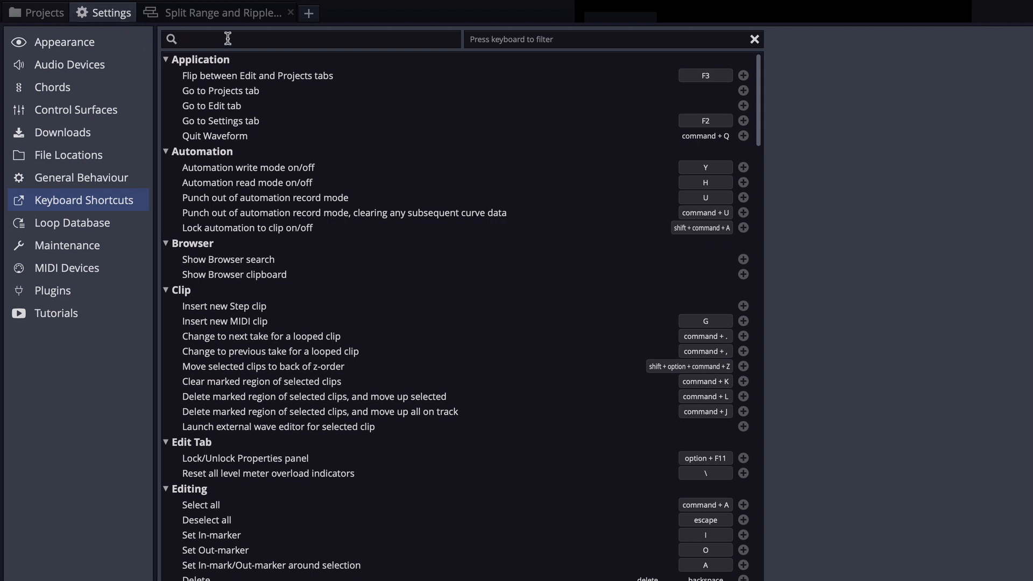
left_click(228, 39)
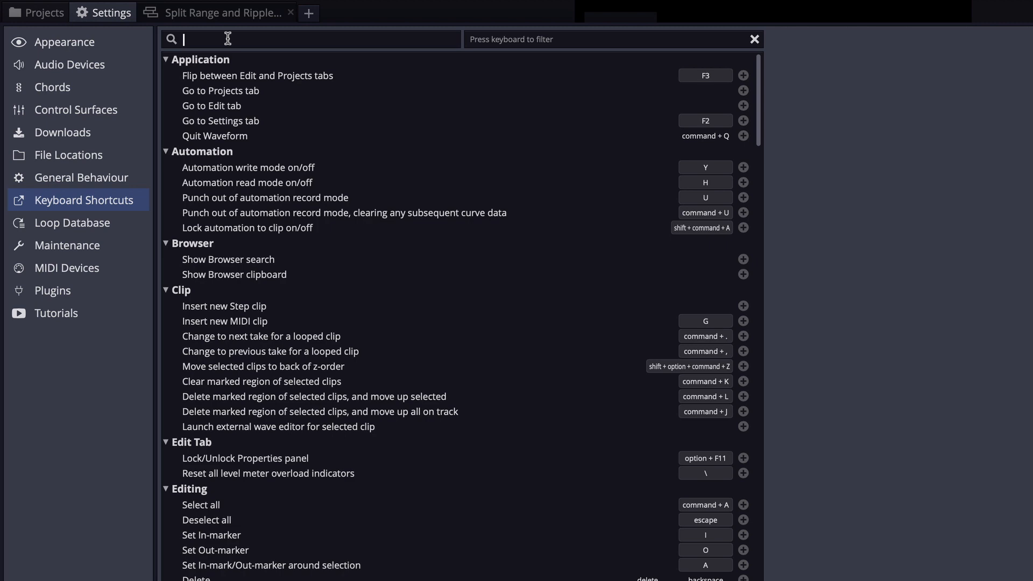
type("delete")
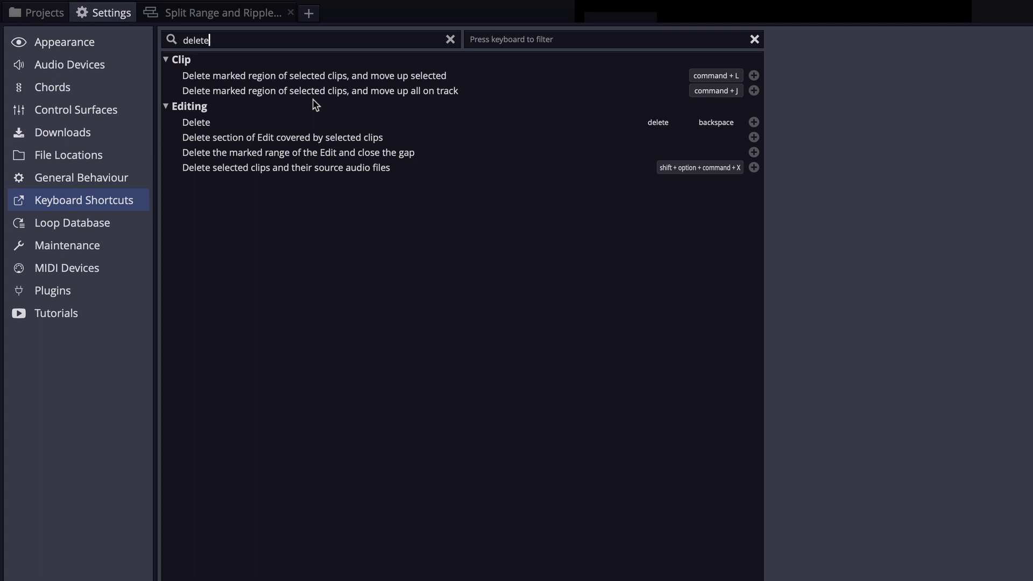
mouse_move(267, 100)
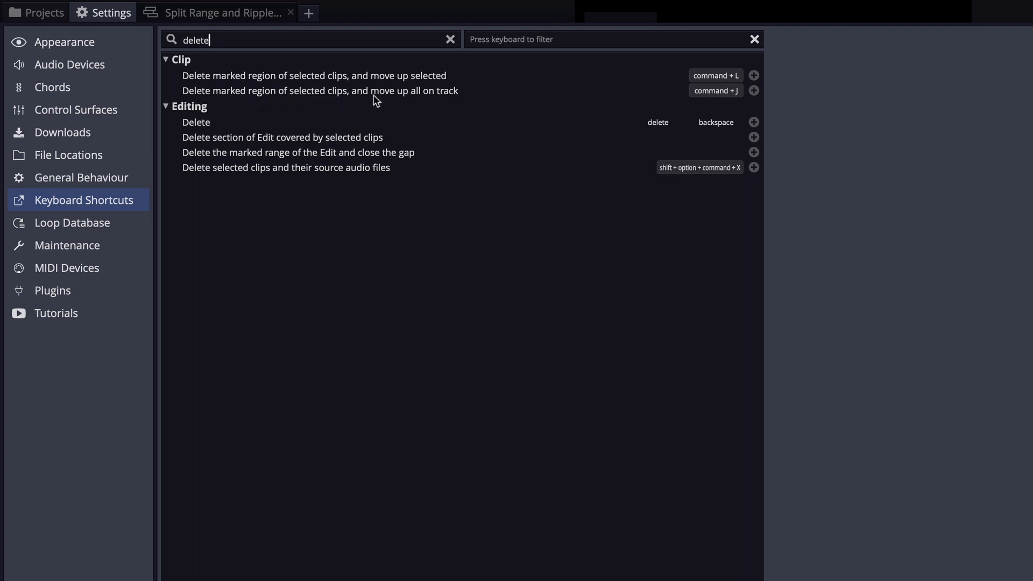
mouse_move(459, 103)
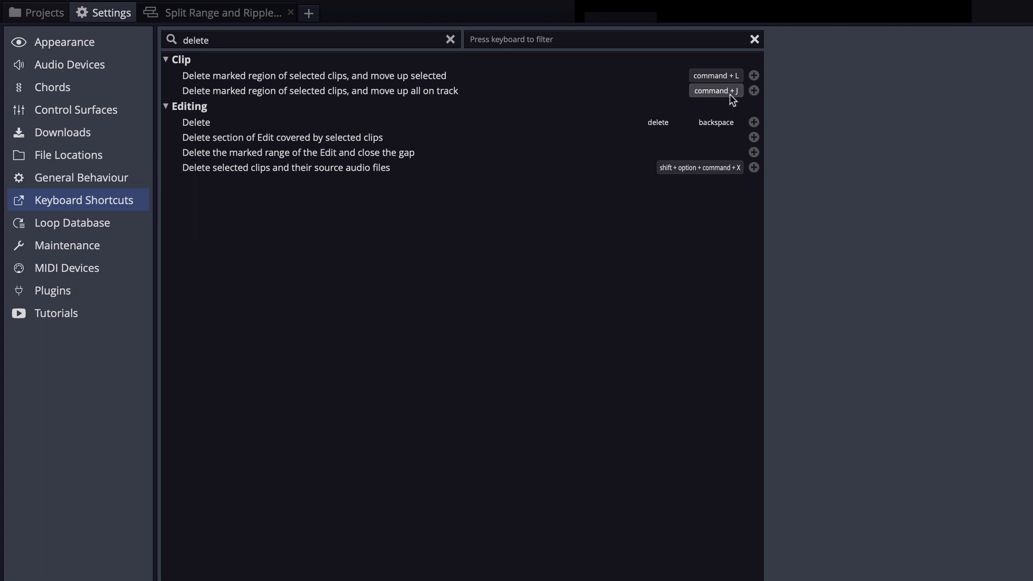
left_click(223, 13)
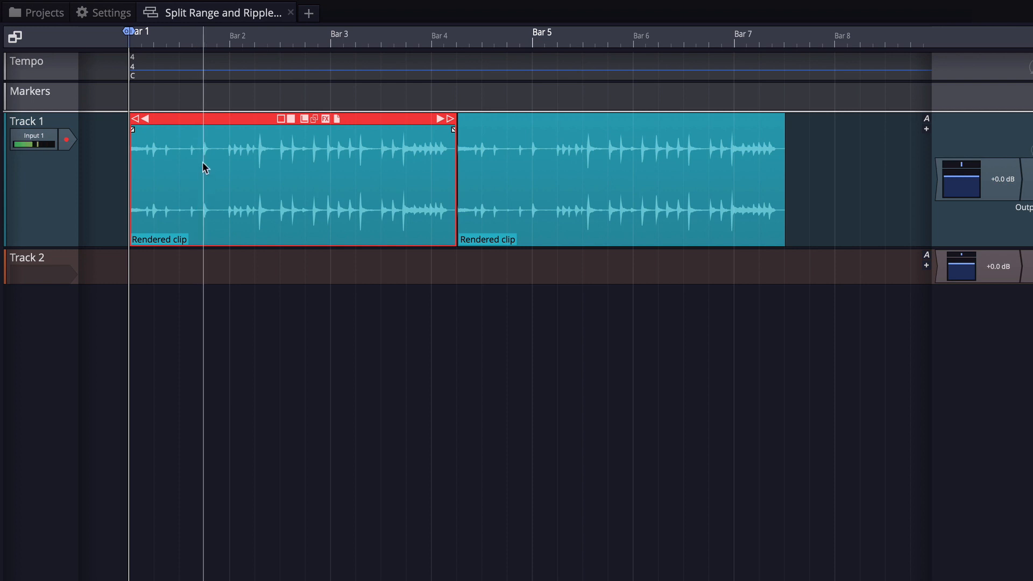
Step: Mark a range around bar 2 on the rendered clips, then undo the trial ripple delete
left_click_drag(204, 171, 283, 171)
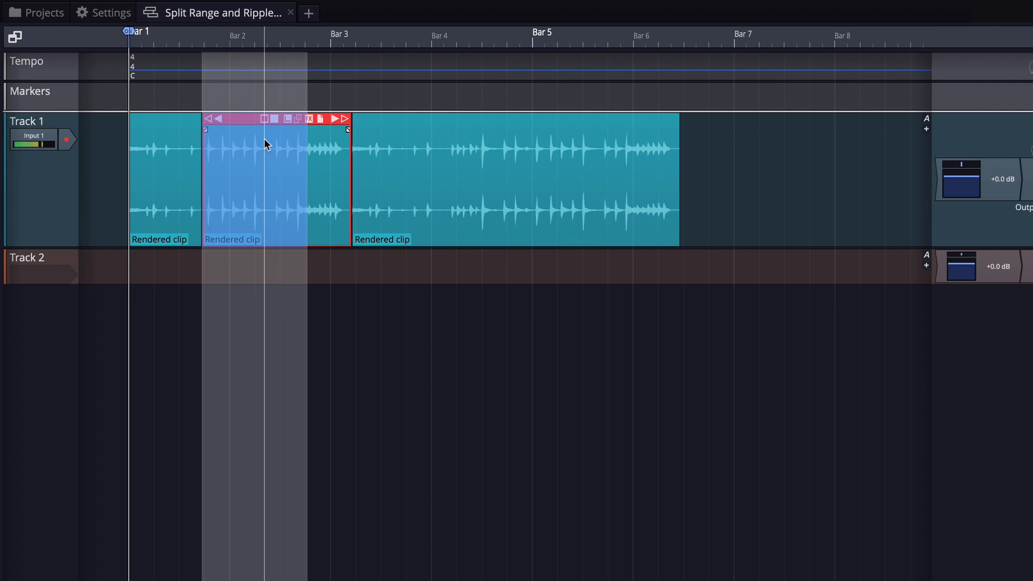
key("Cmd+z")
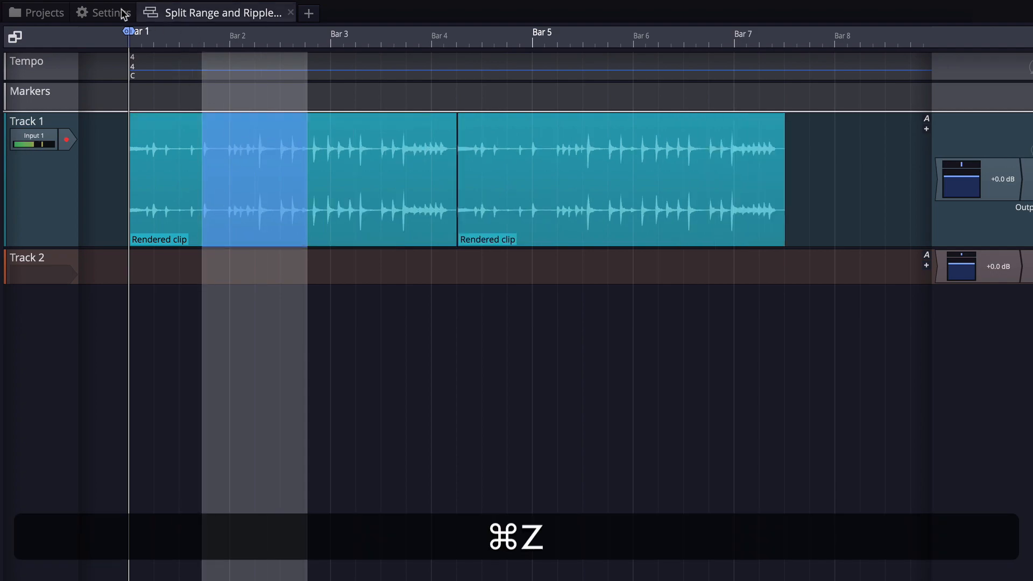
Step: Create a new macro in the keyboard shortcut settings with the script editor shown
left_click(102, 13)
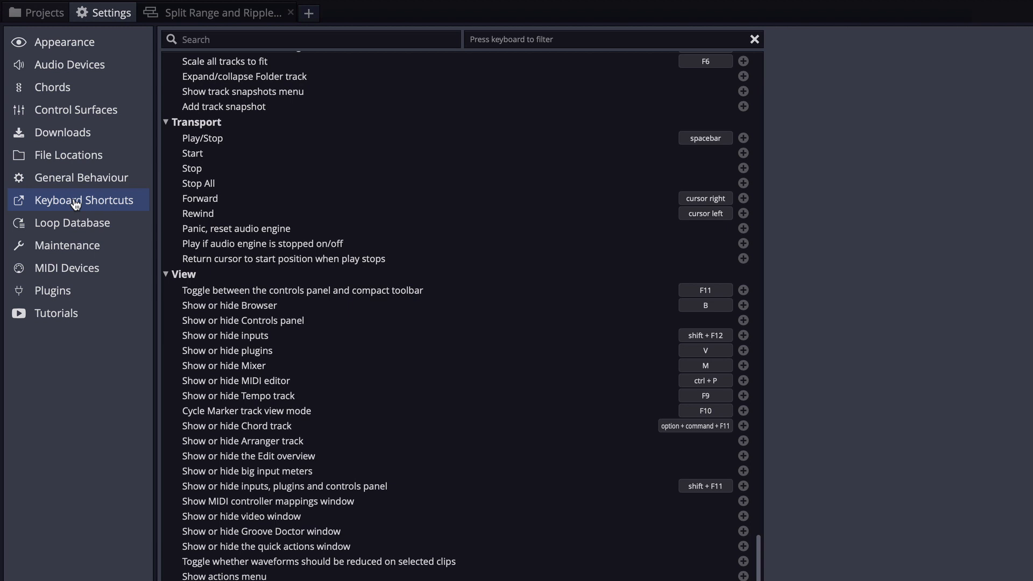
scroll("down", 3)
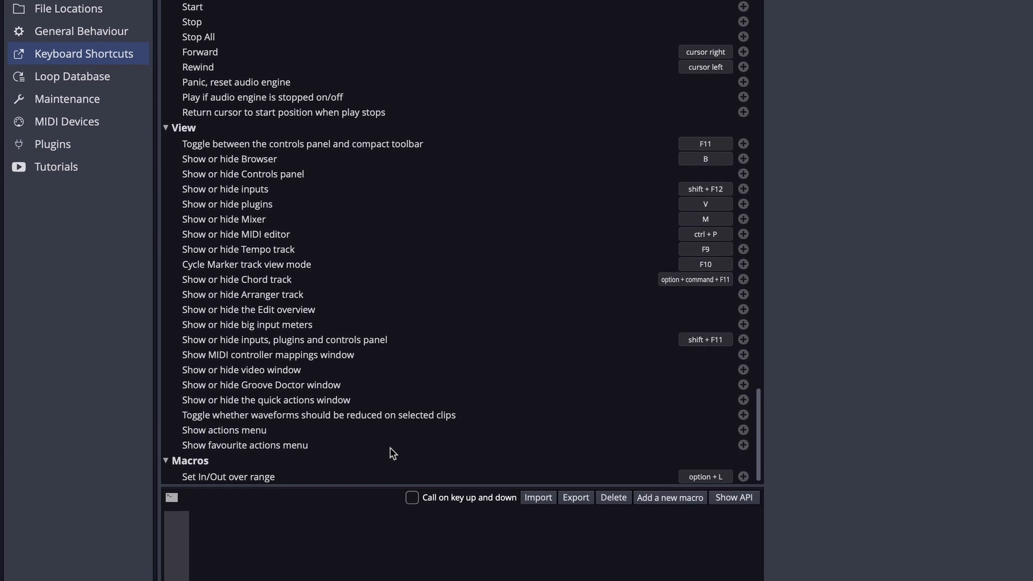
scroll("down", 3)
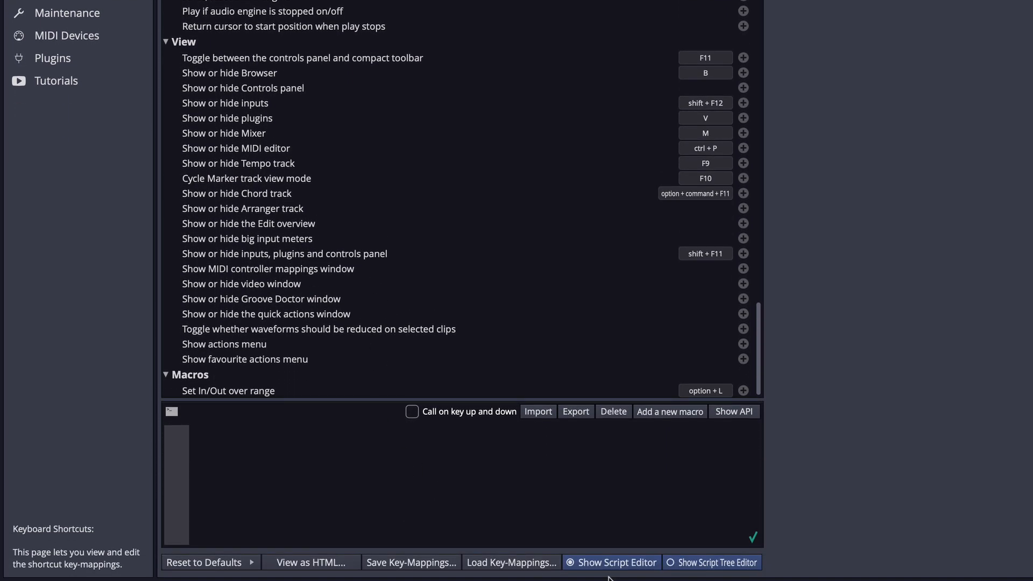
left_click(610, 562)
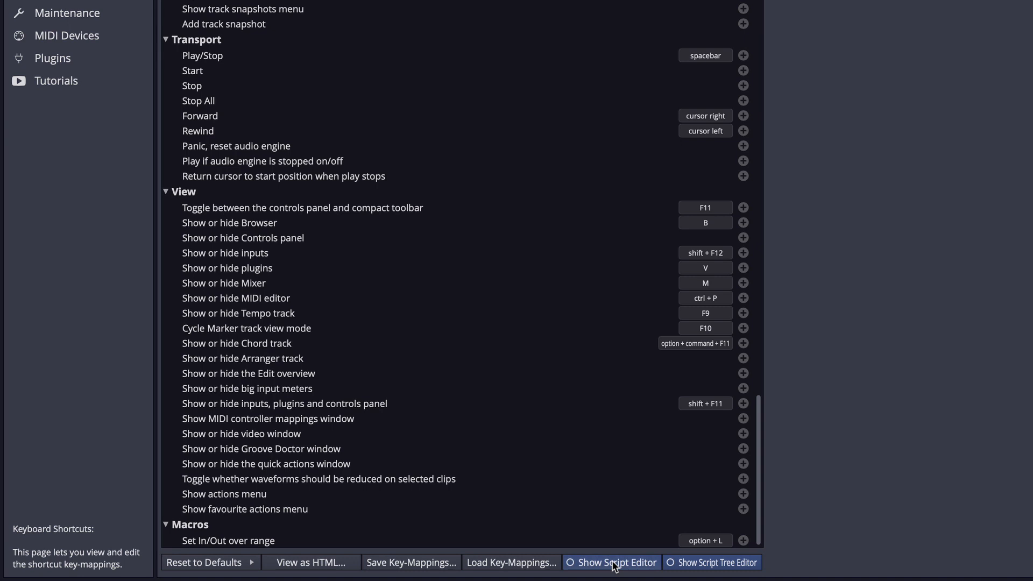
left_click(612, 562)
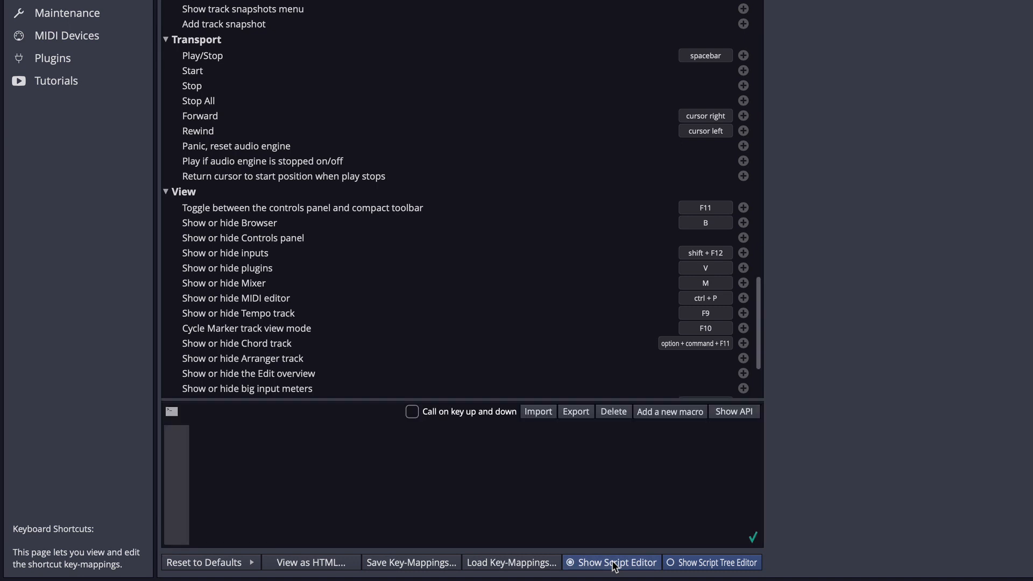
left_click(670, 412)
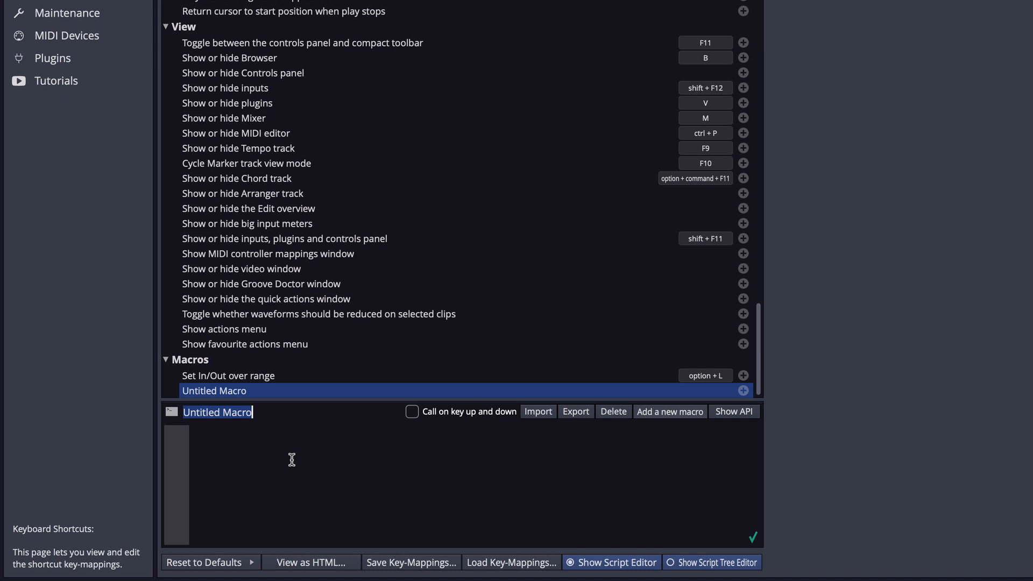
Step: Name the macro 'Delete Selection and Clear Range'
type("Delete Selection and Clear Ran")
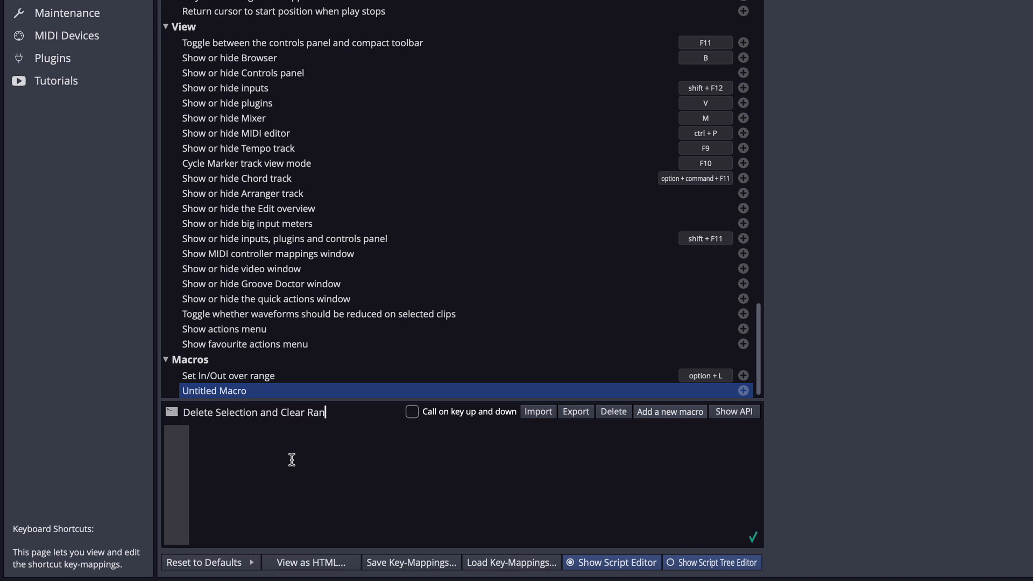
type("ge")
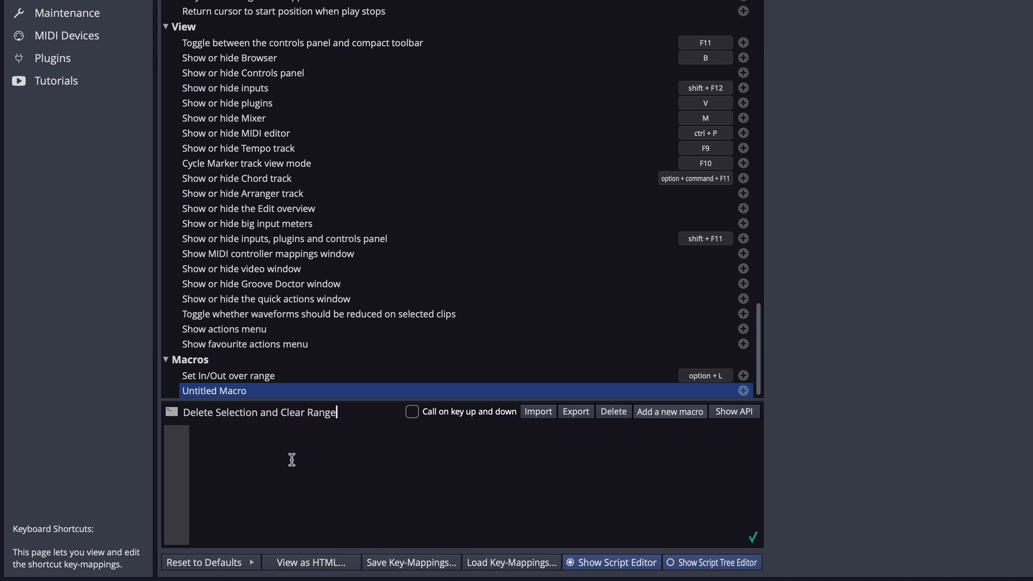
right_click(290, 460)
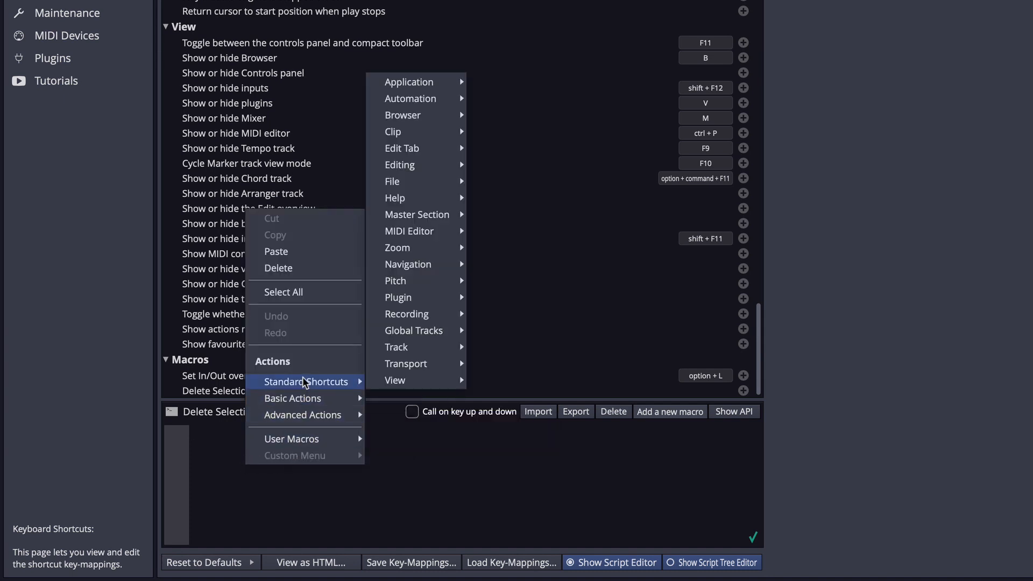
mouse_move(309, 385)
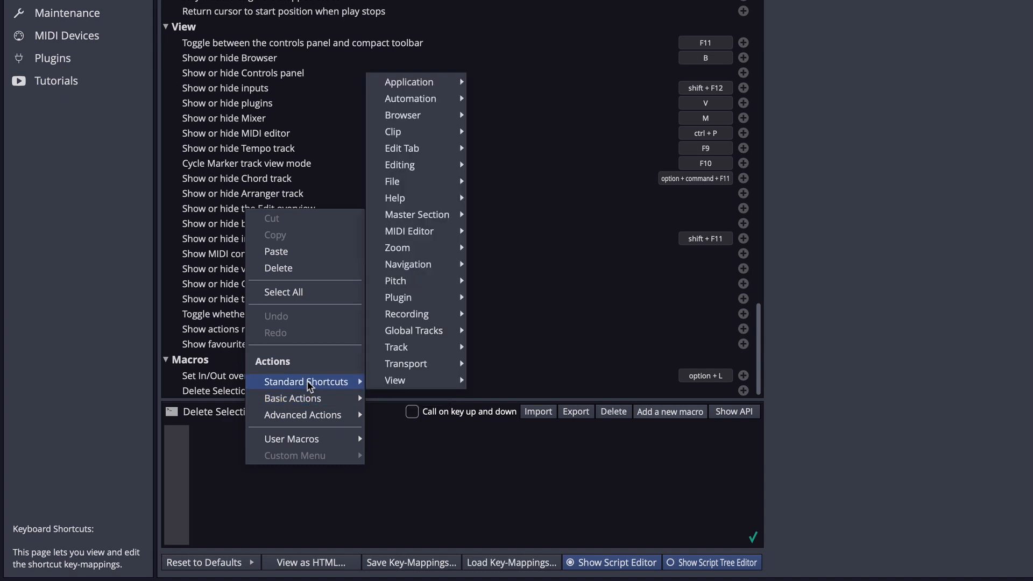
mouse_move(402, 114)
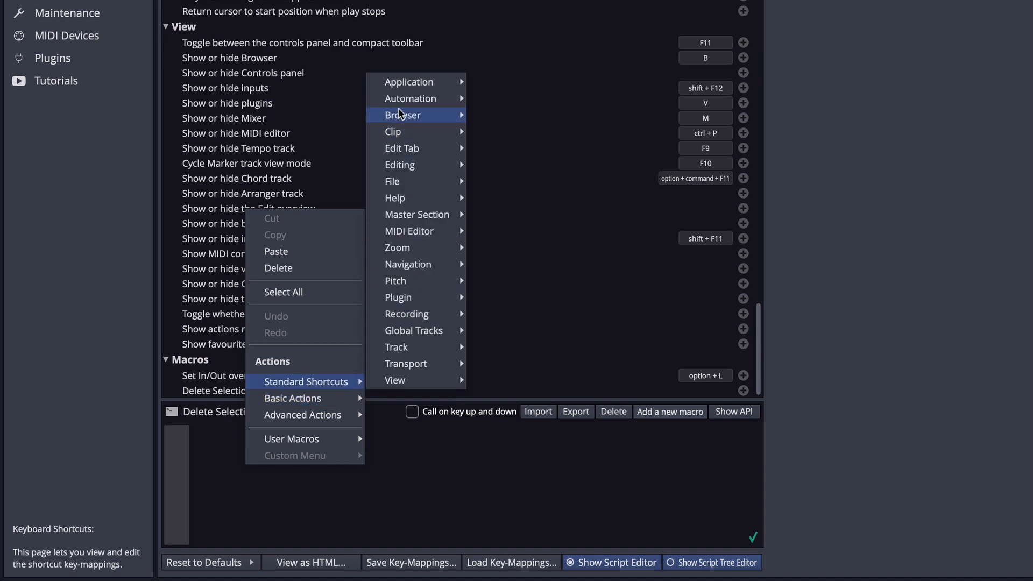
mouse_move(400, 131)
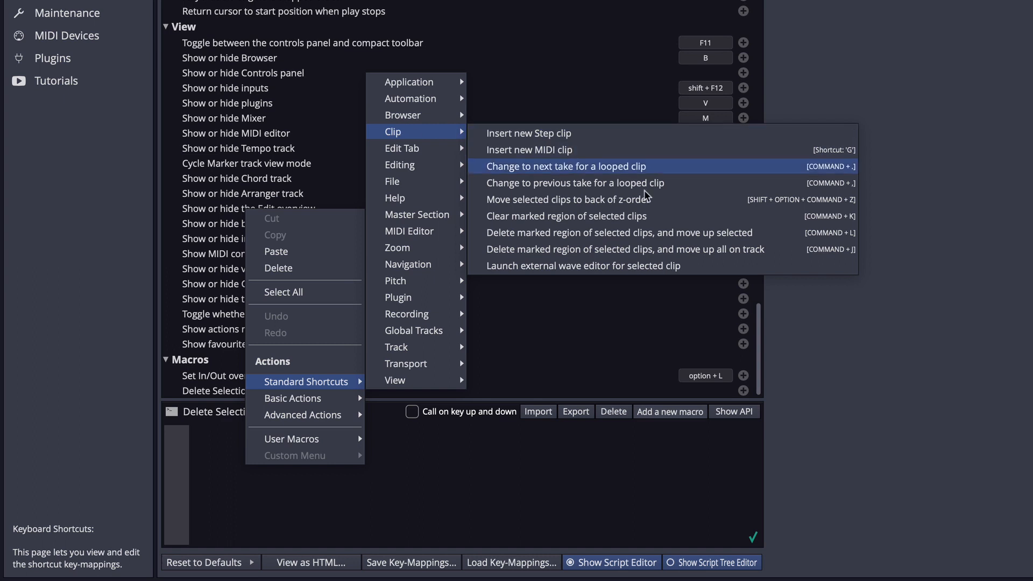
mouse_move(655, 250)
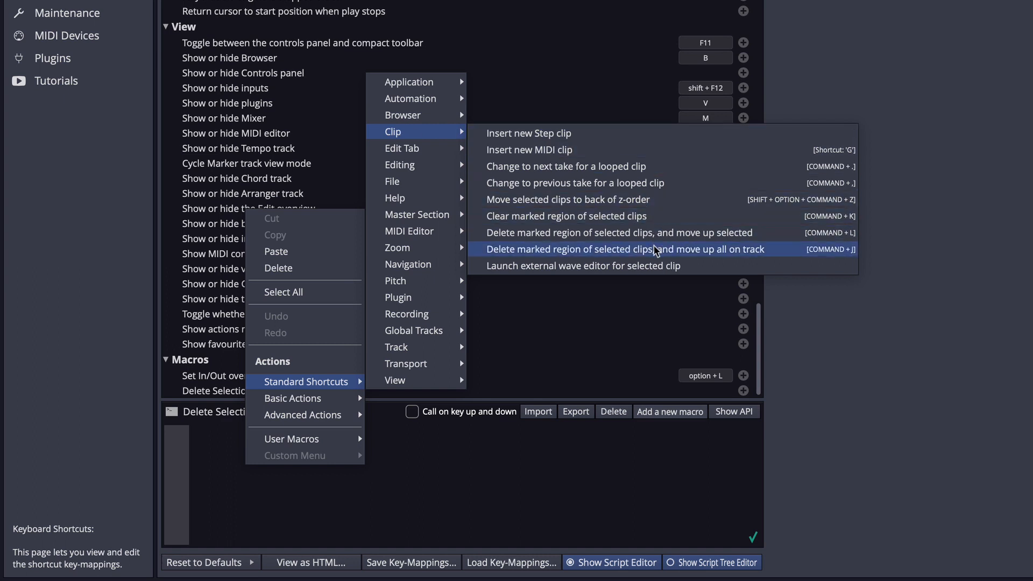
mouse_move(590, 256)
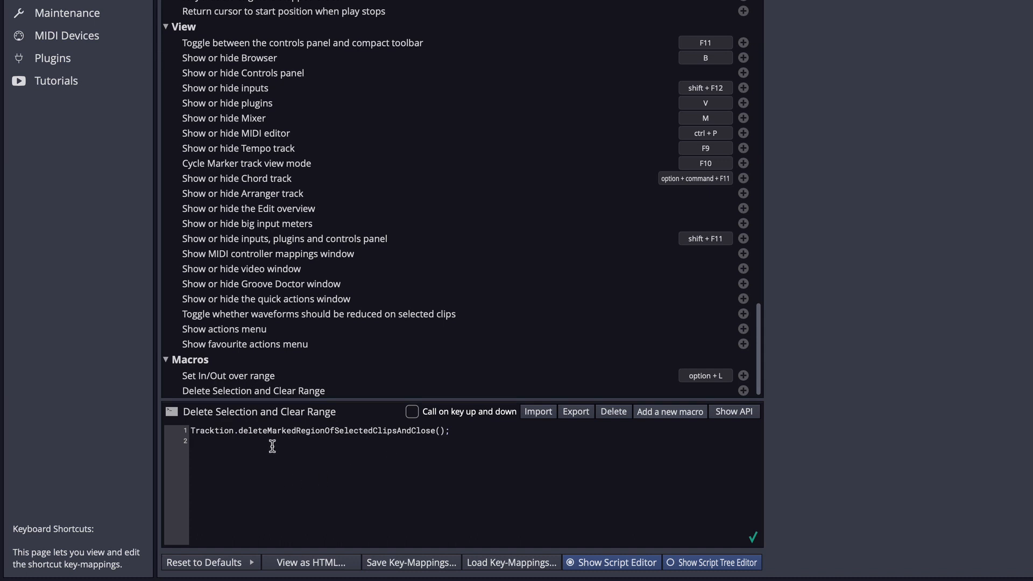
Step: Insert the 'Set loop range from selected range' action into the macro script
right_click(272, 446)
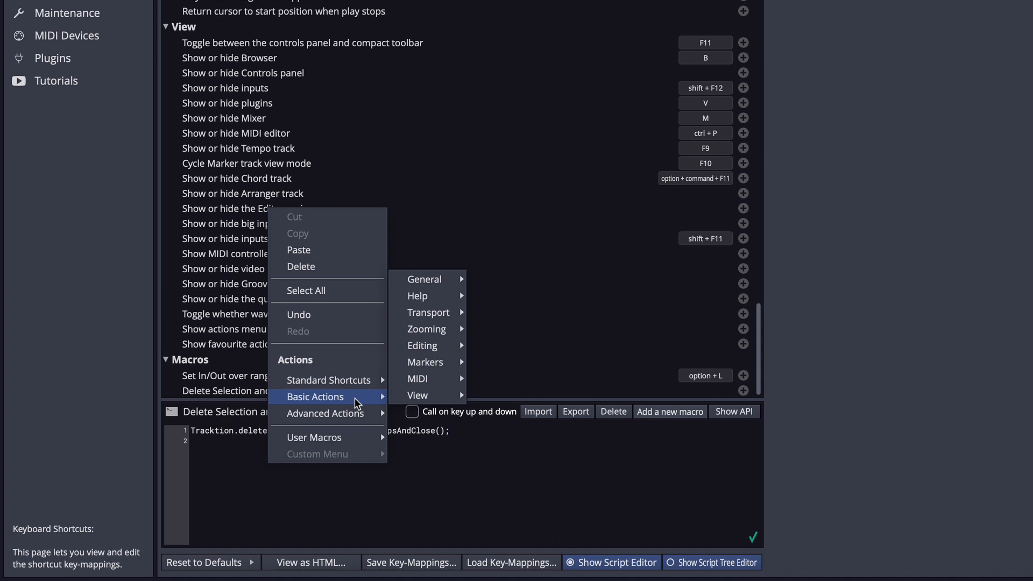
mouse_move(366, 407)
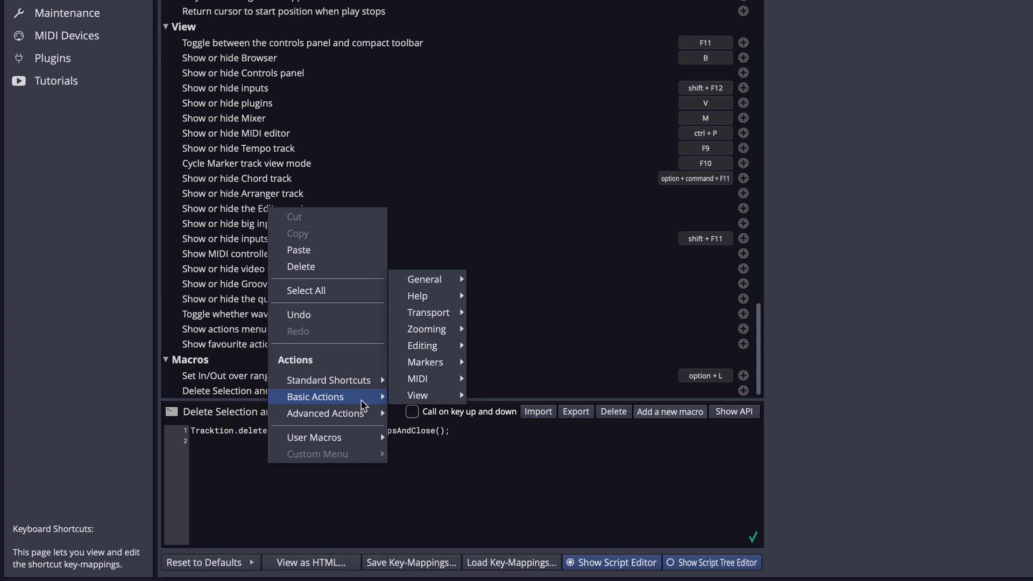
mouse_move(432, 362)
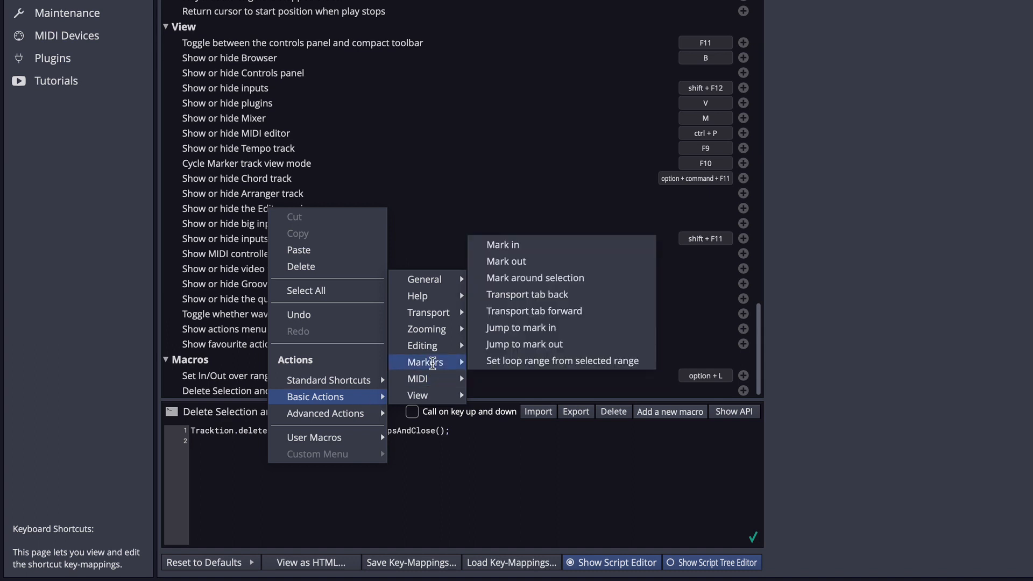
mouse_move(520, 367)
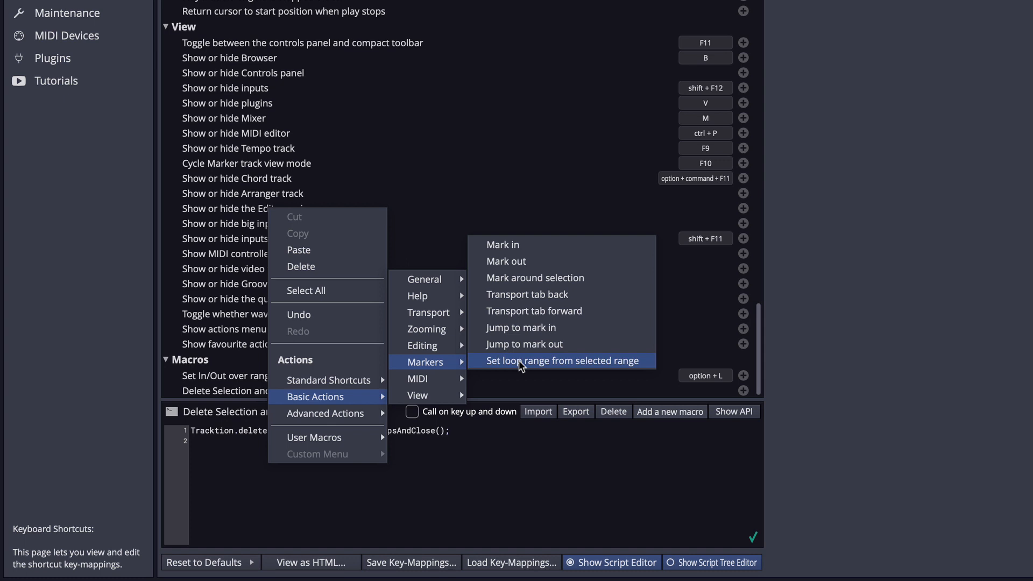
left_click(562, 360)
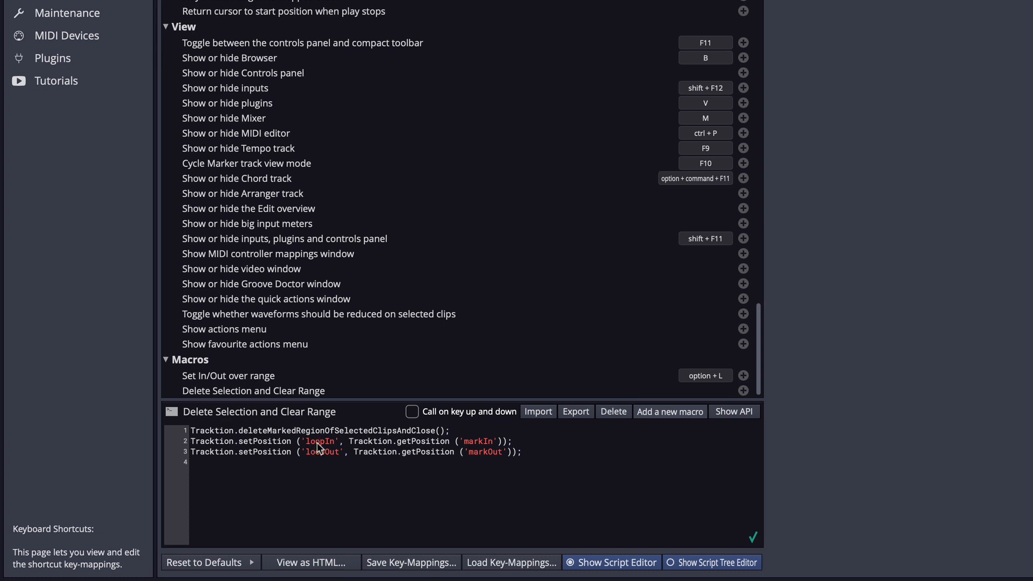
Step: Change the first position argument from loopIn to markIn, then view the second argument's alternatives
right_click(319, 441)
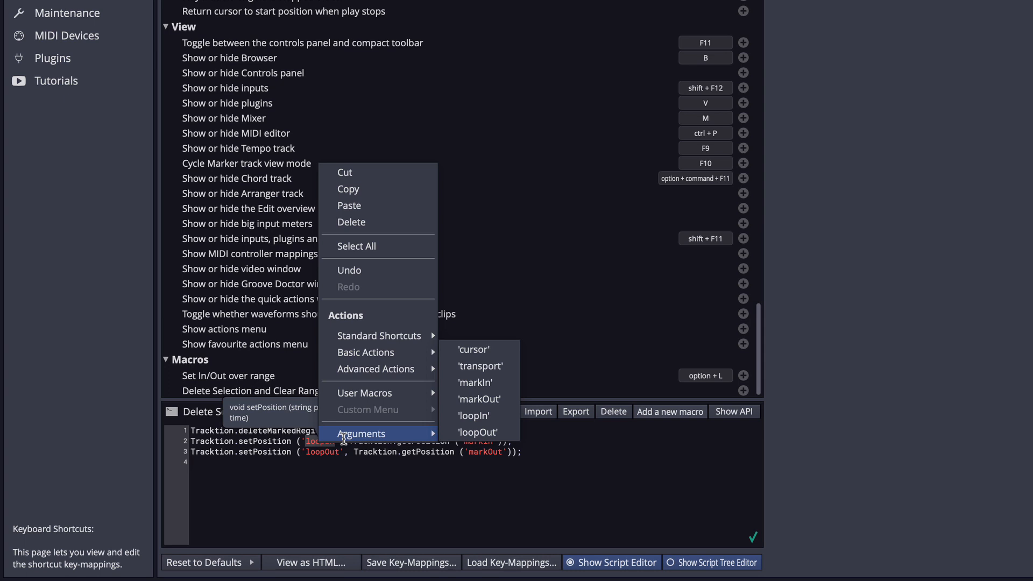
mouse_move(475, 383)
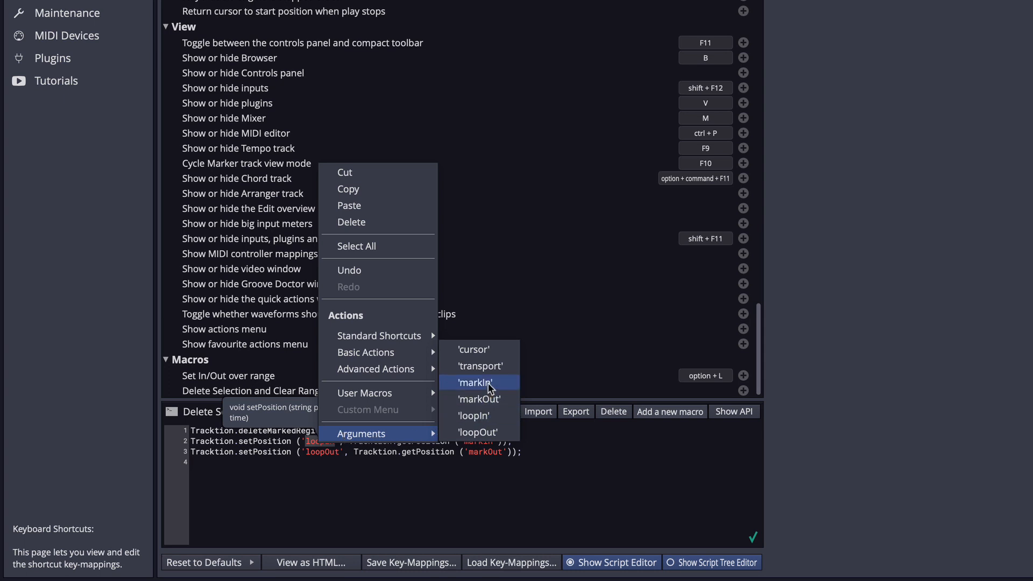
left_click(474, 383)
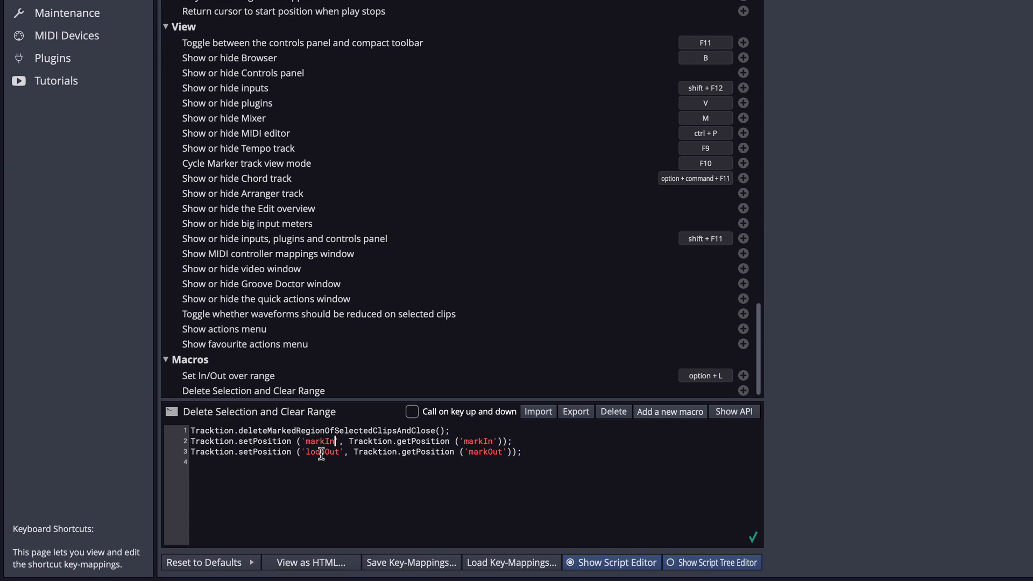
right_click(321, 451)
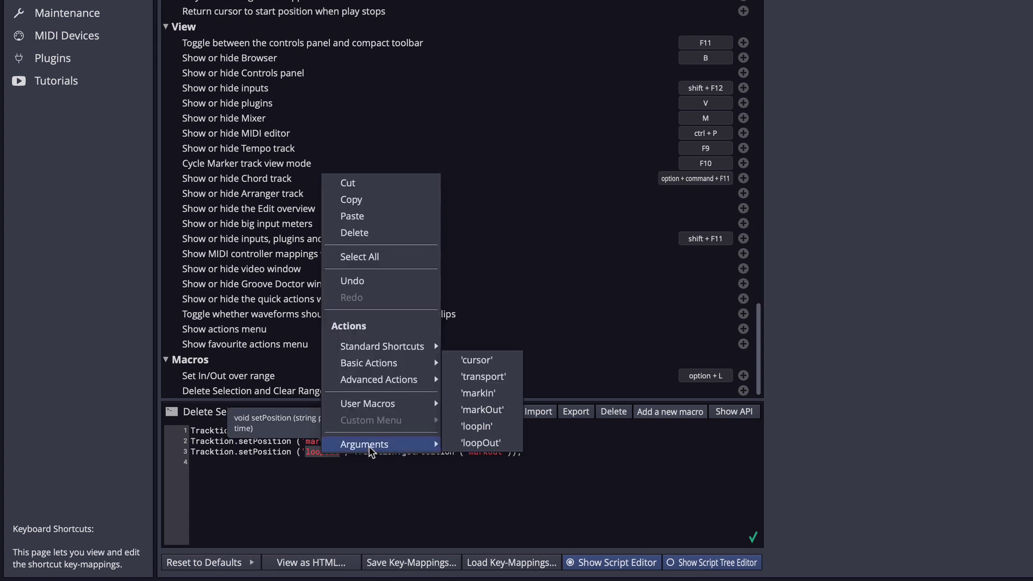
mouse_move(482, 410)
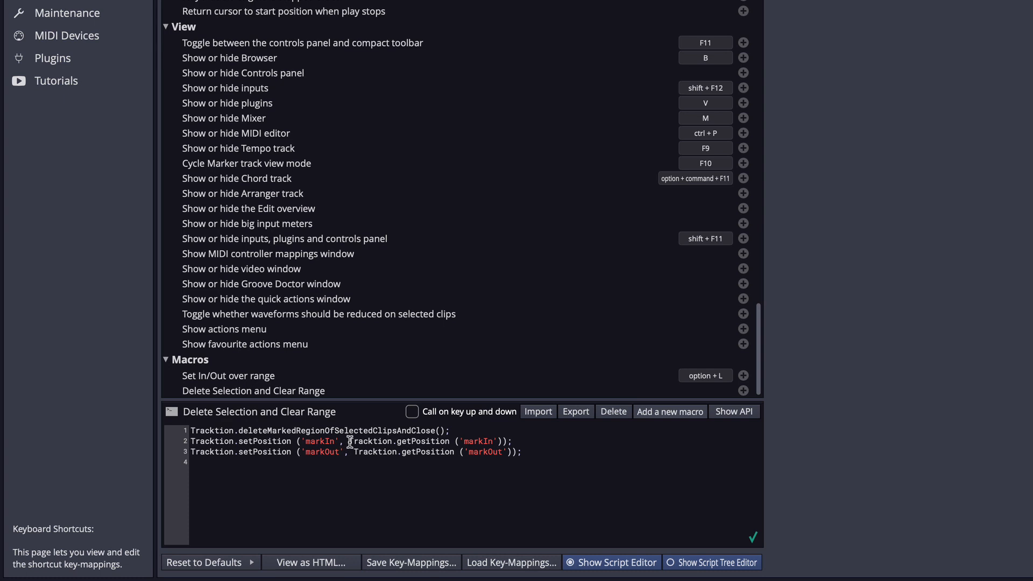
Step: Replace the markIn and markOut getPosition lookups with NULL
left_click_drag(349, 441, 435, 451)
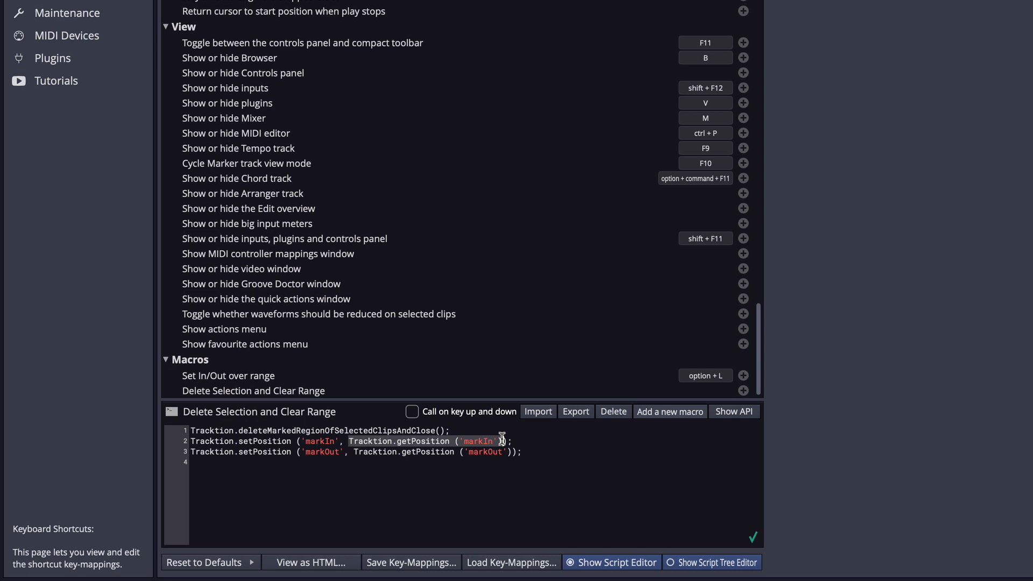
key("Delete")
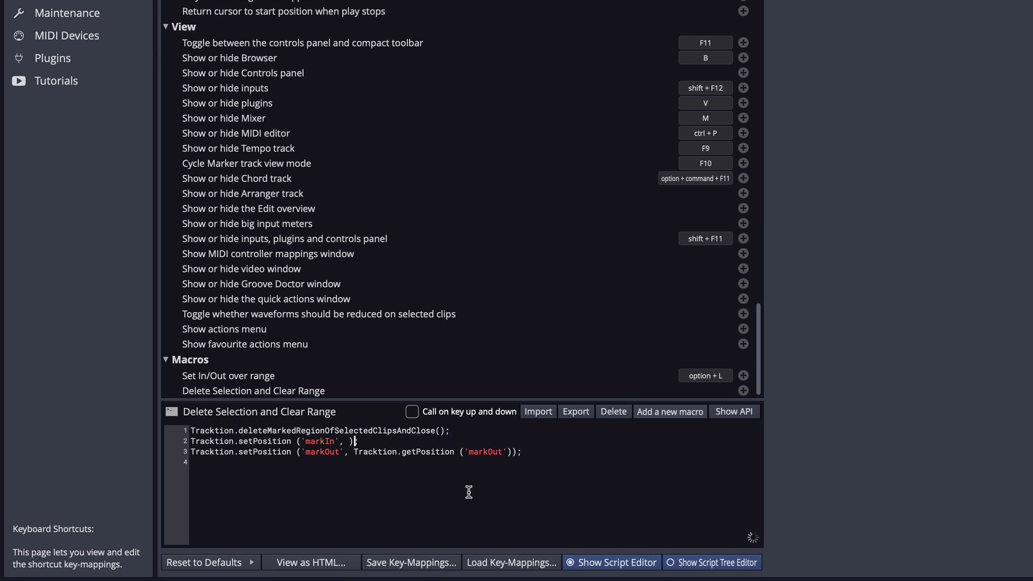
type("NULL")
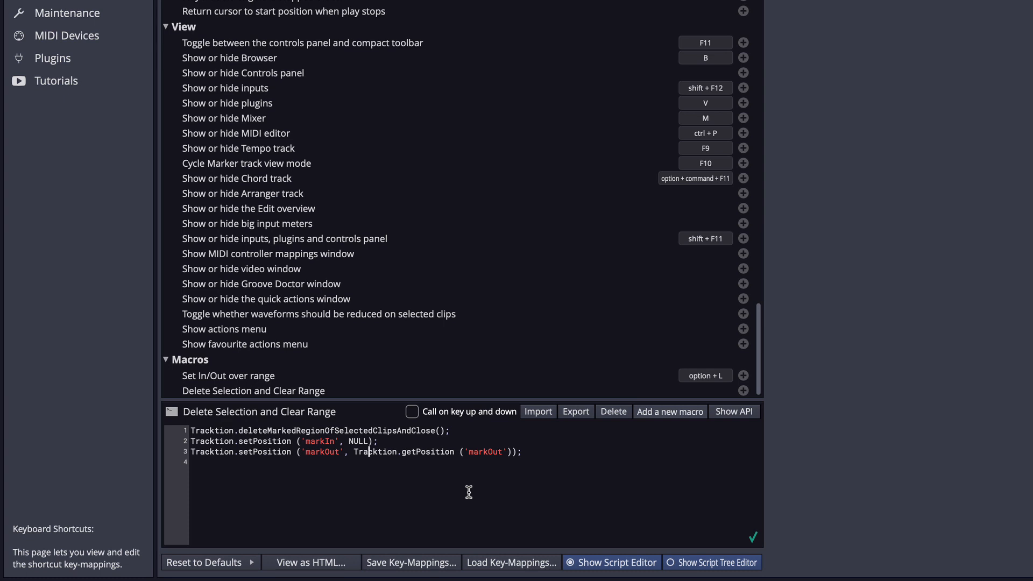
double_click(370, 451)
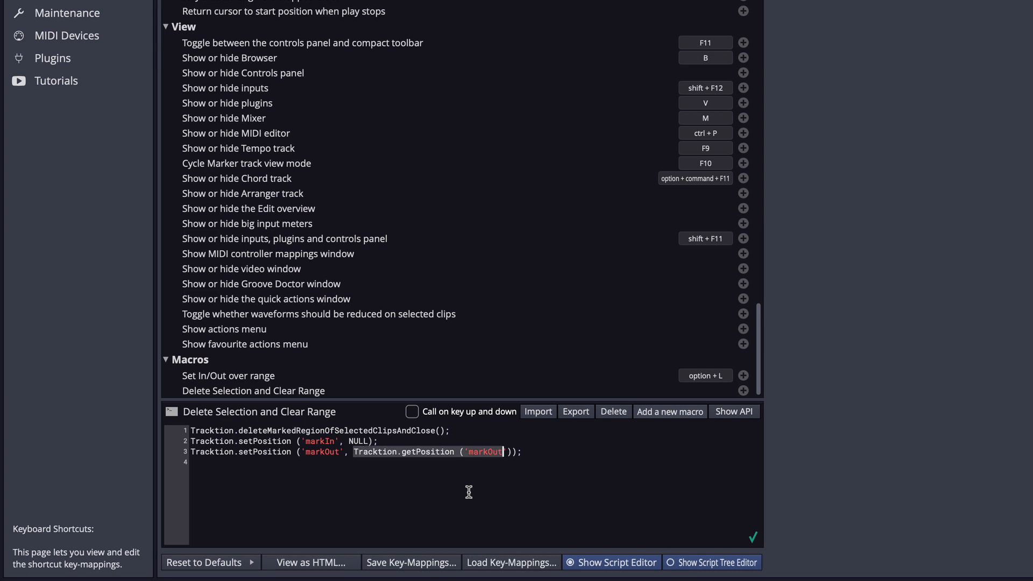
key("Delete")
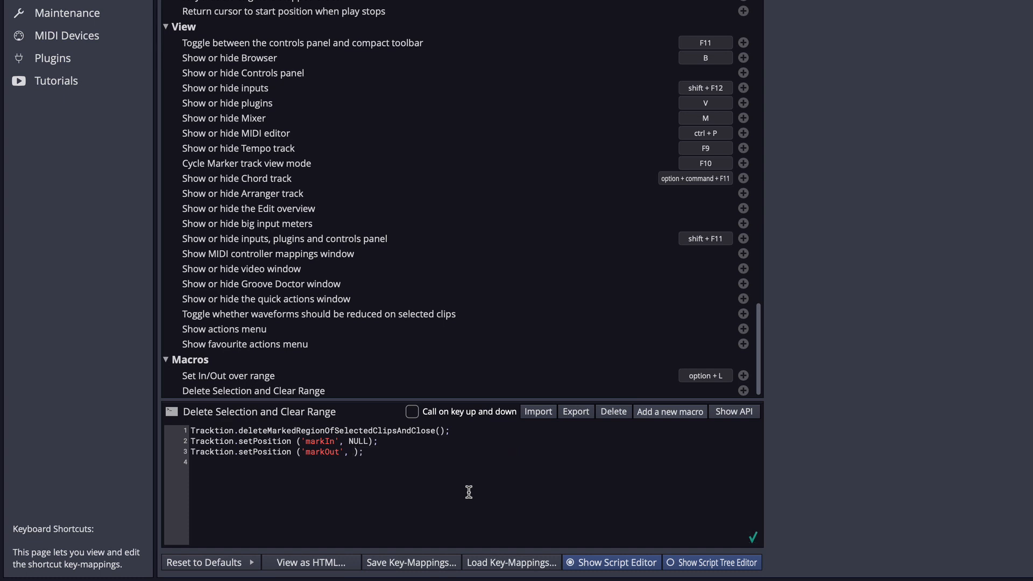
type("N")
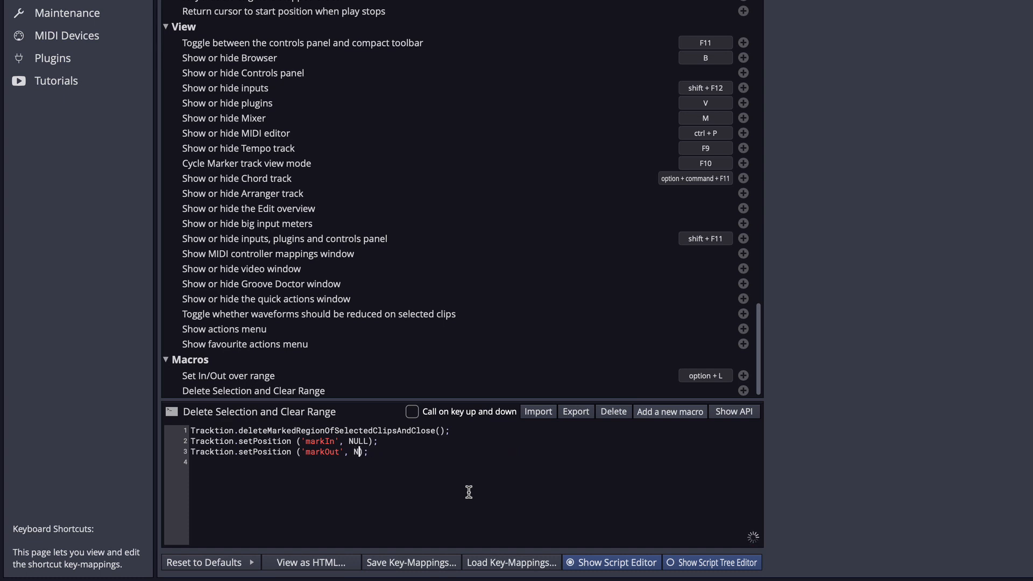
type("ULL")
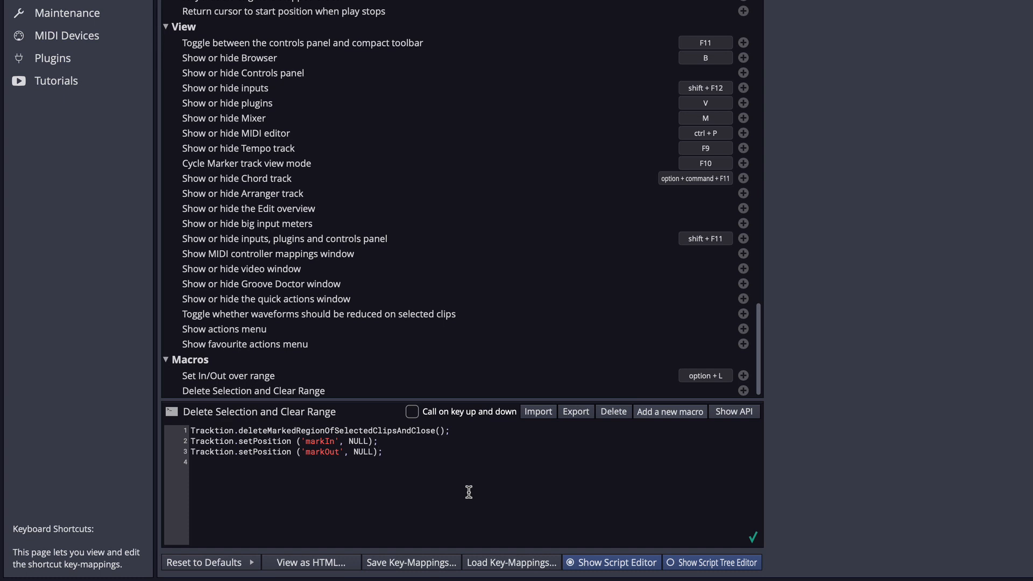
left_click(253, 390)
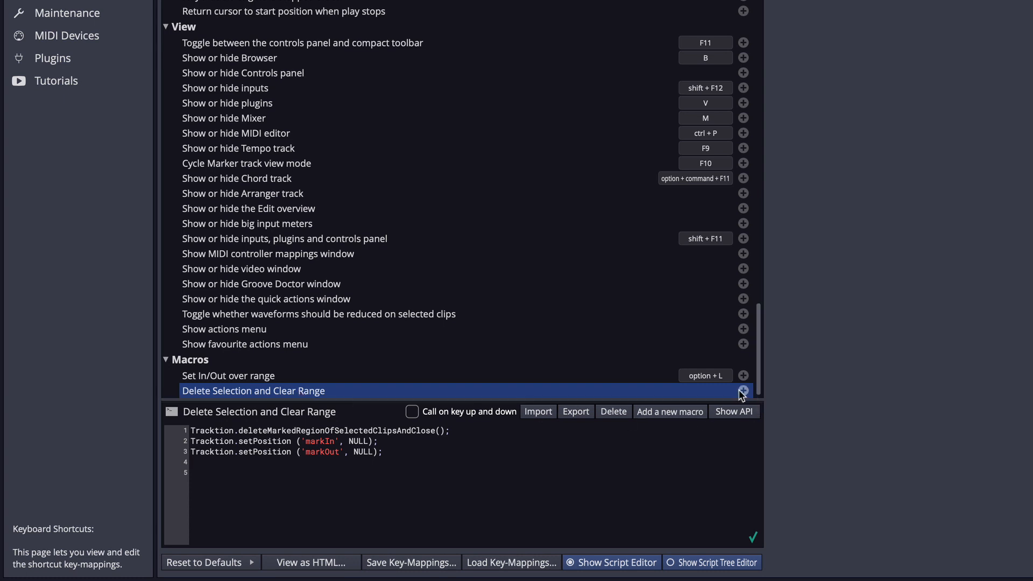
Step: Add a Cmd+Backspace key mapping to the macro and confirm it
left_click(743, 390)
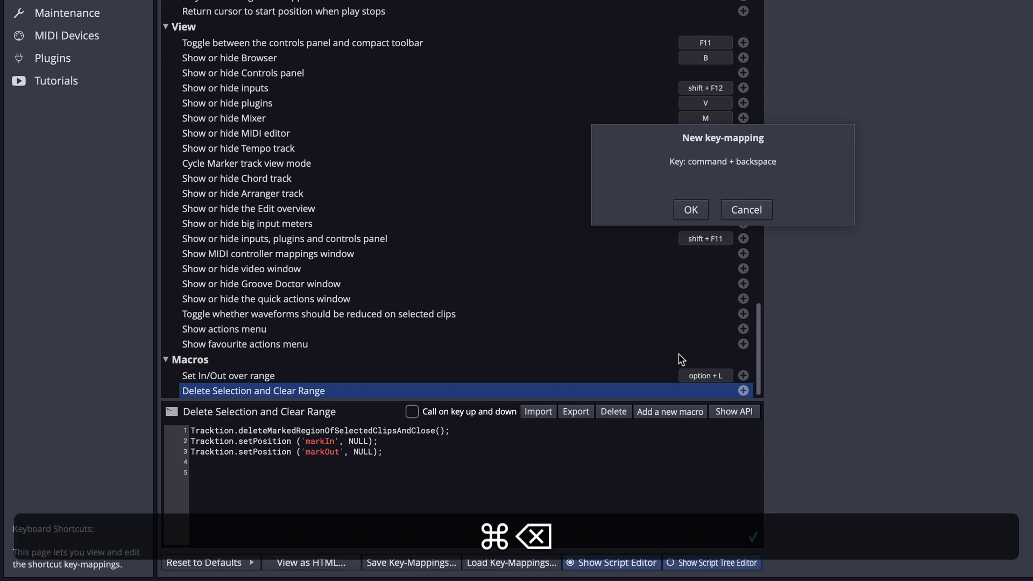
mouse_move(690, 214)
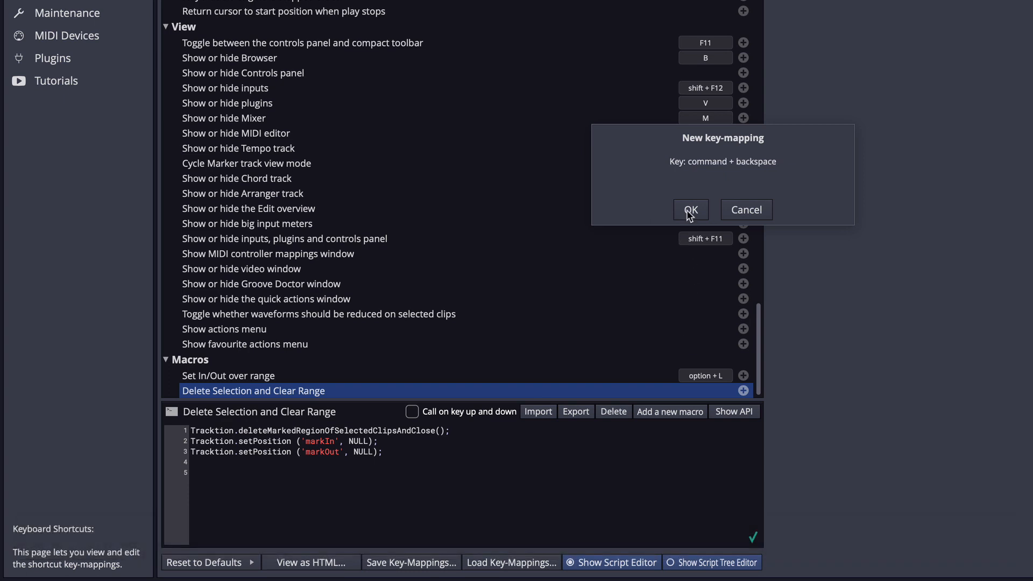
left_click(691, 210)
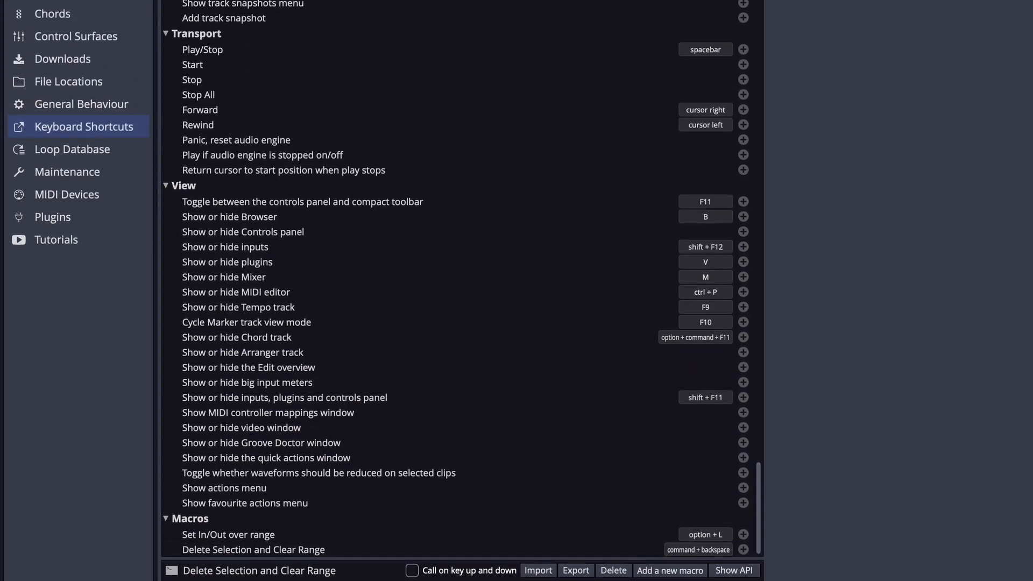